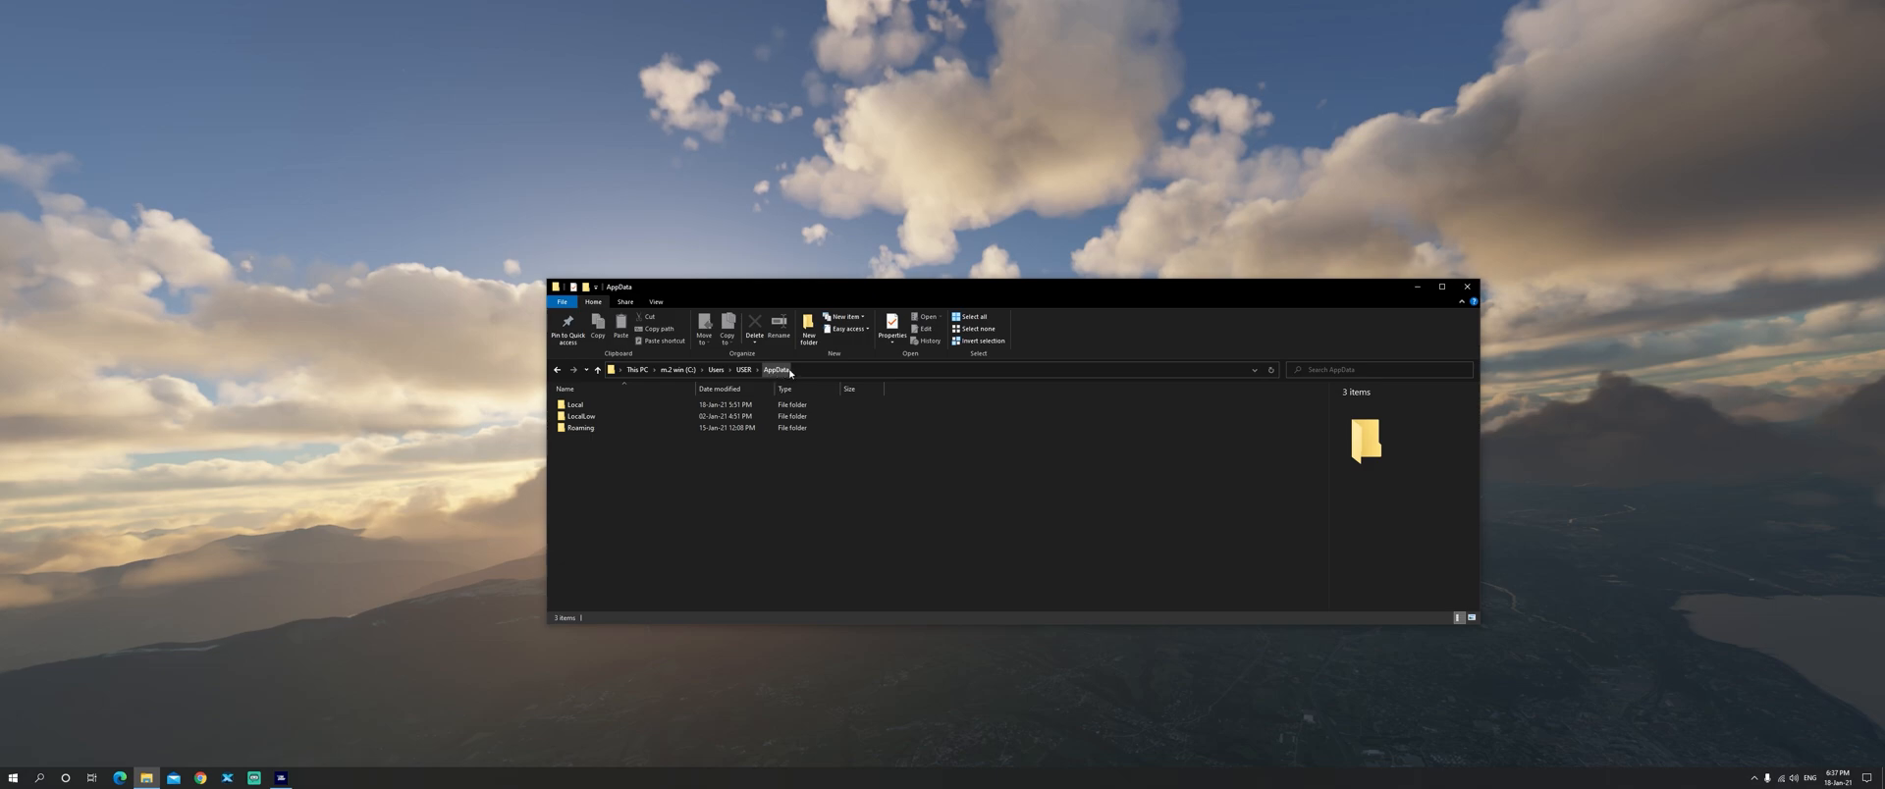
Step: Jump to the AppData Local folder via Windows Search with %AppData%\
left_click(575, 405)
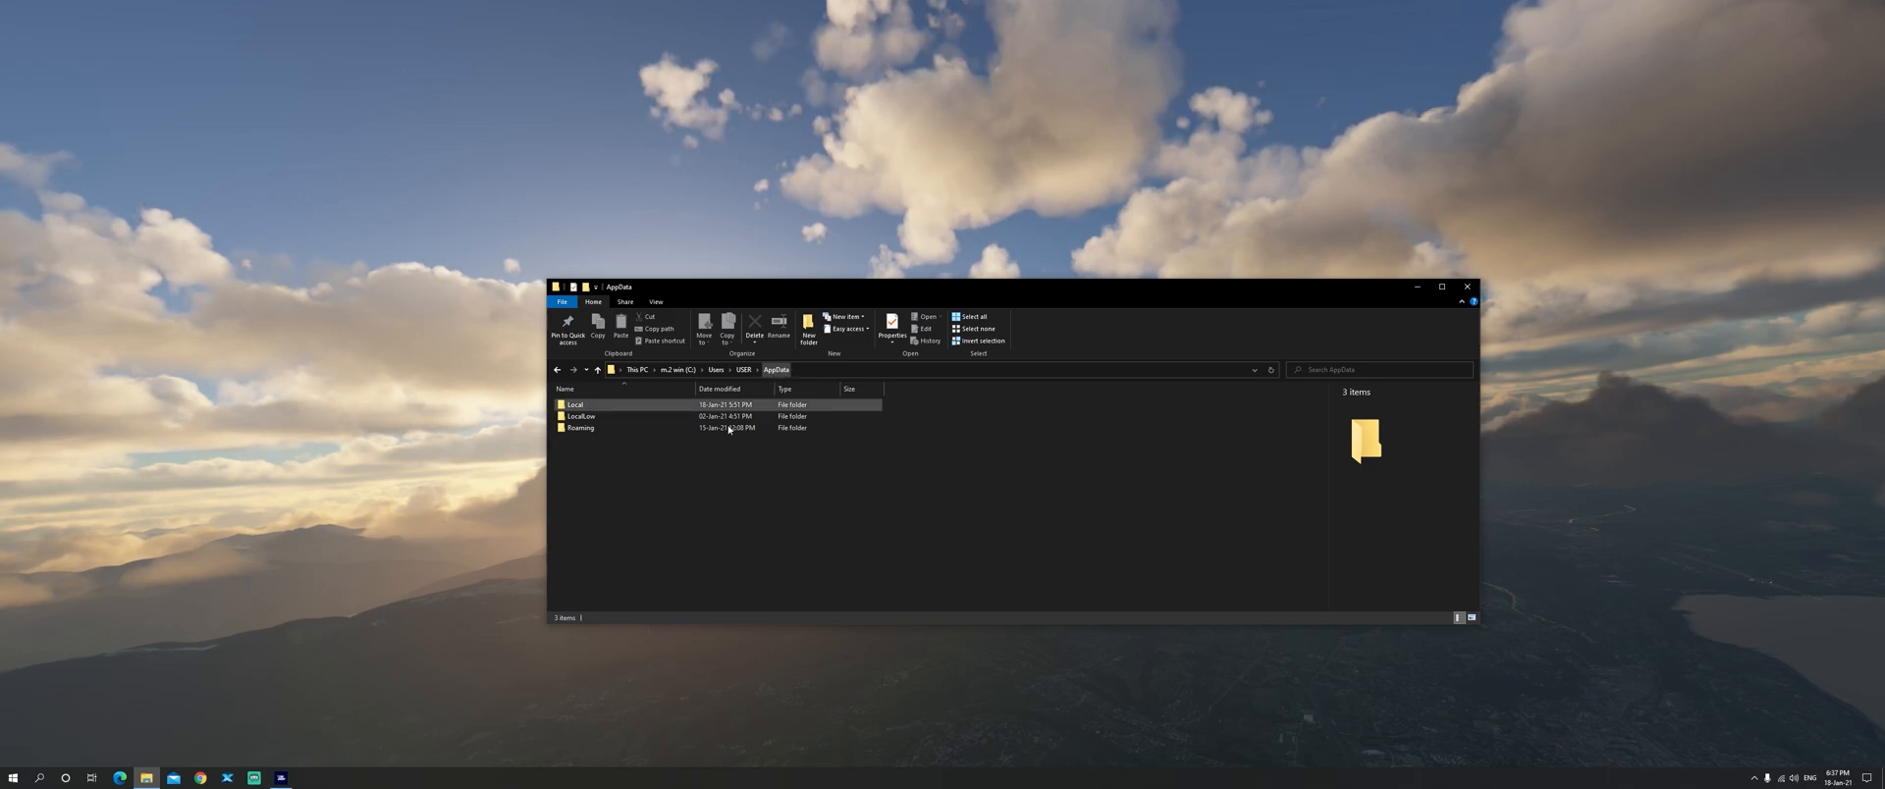
left_click(12, 777)
type("s")
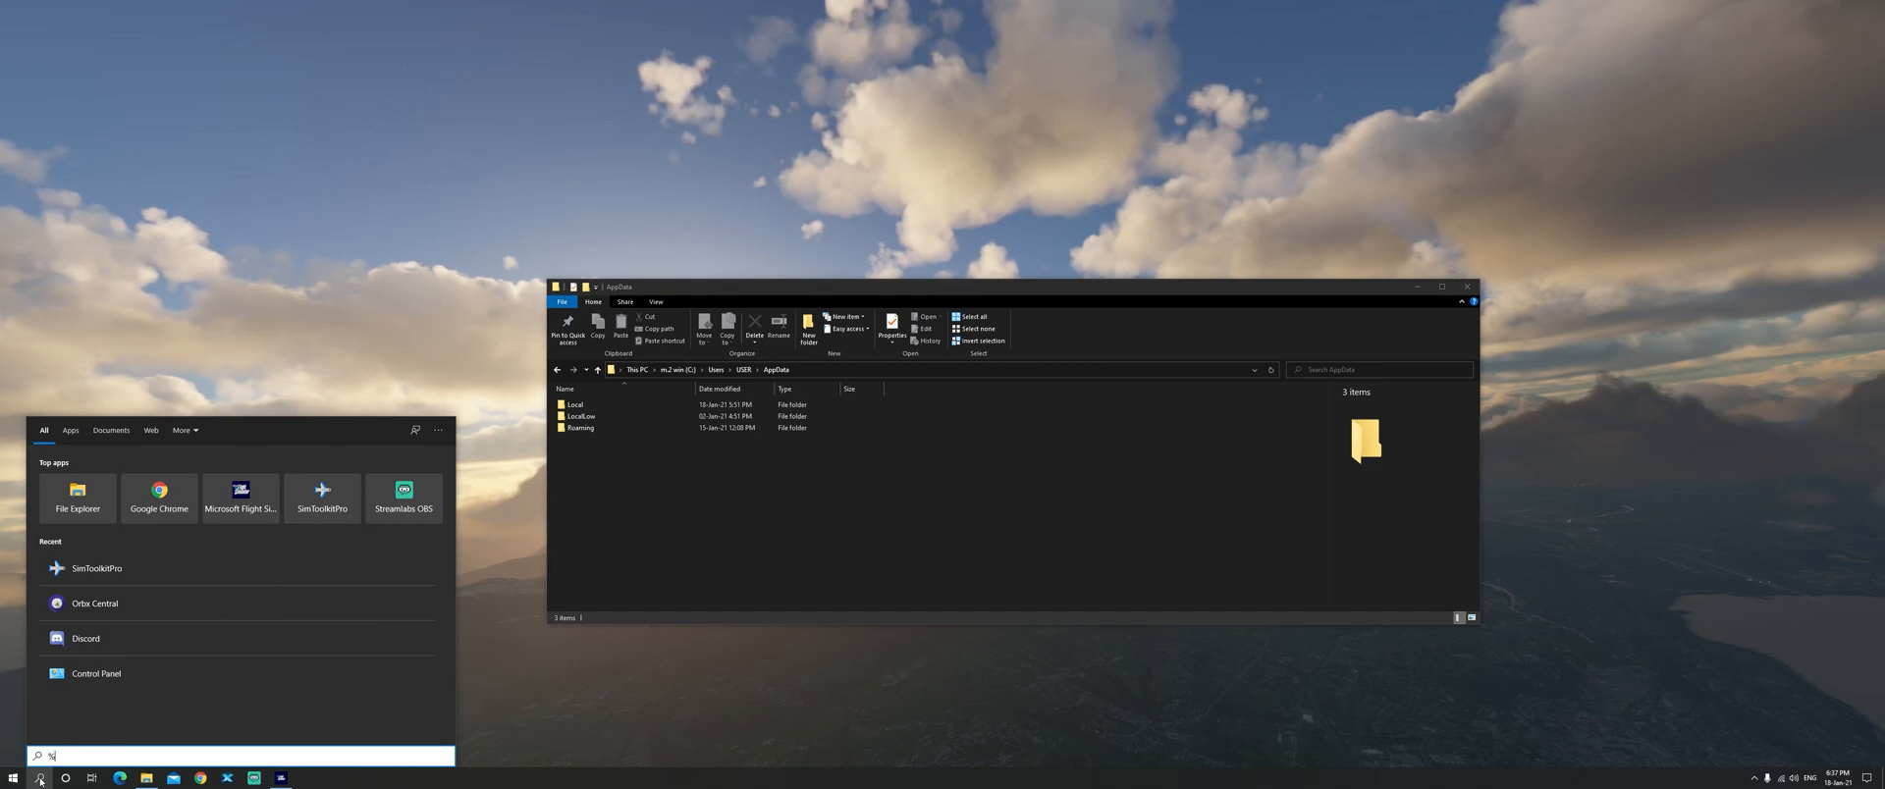
type("%AppData%\\")
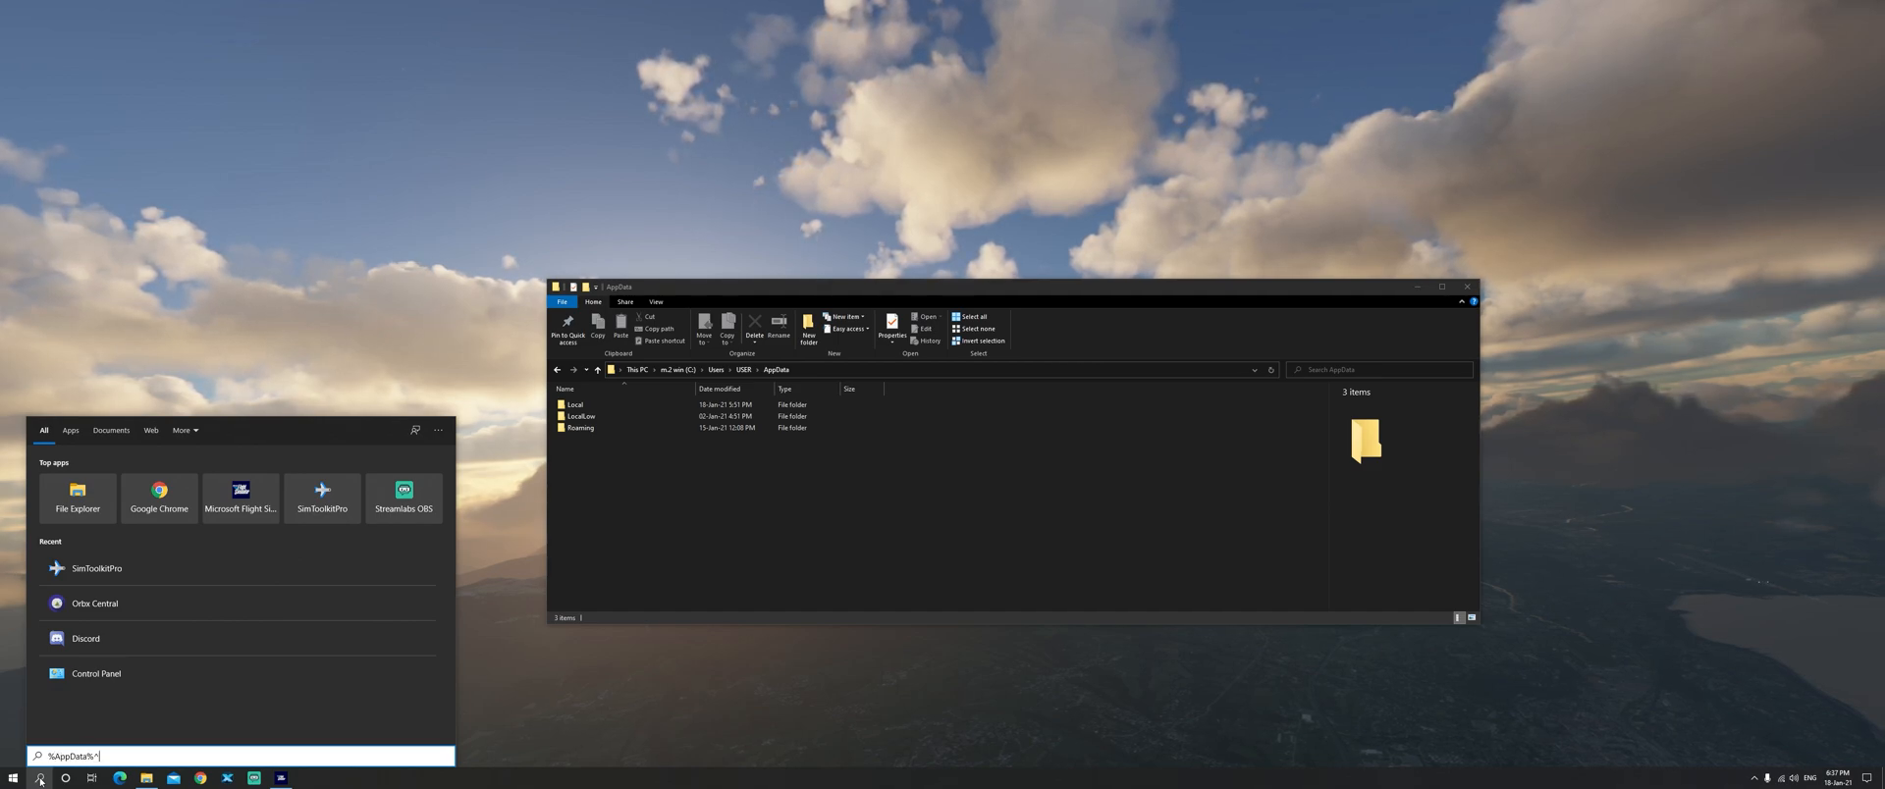
key("Return")
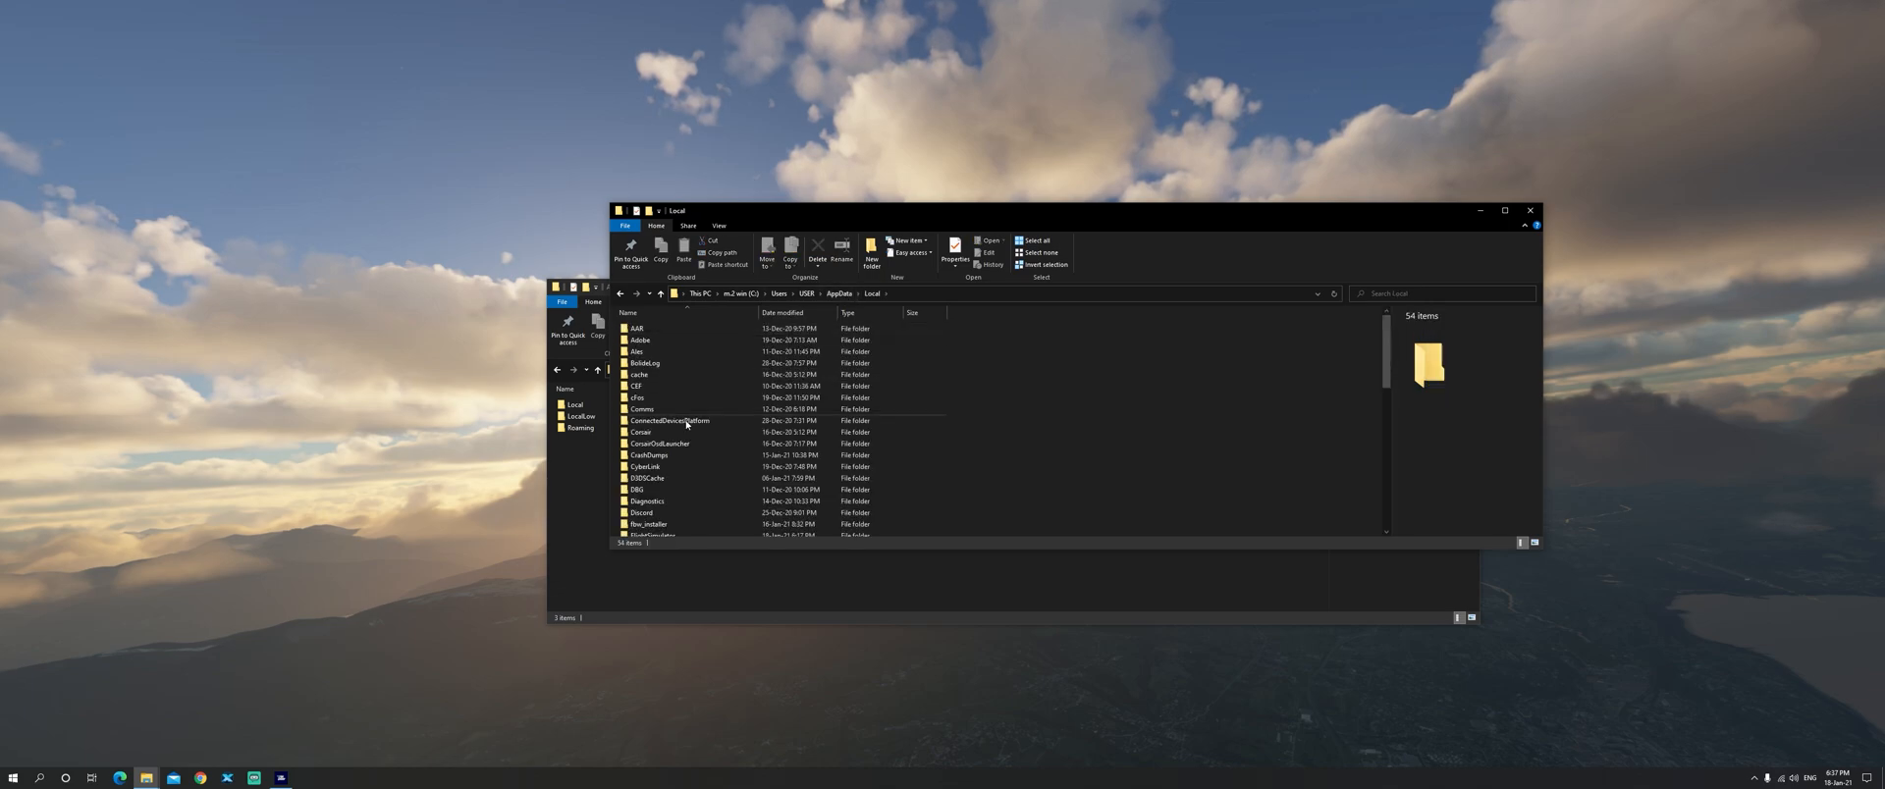
Step: Browse through Packages and the Microsoft.FlightSimulator package folder into LocalCache
scroll("down", 3)
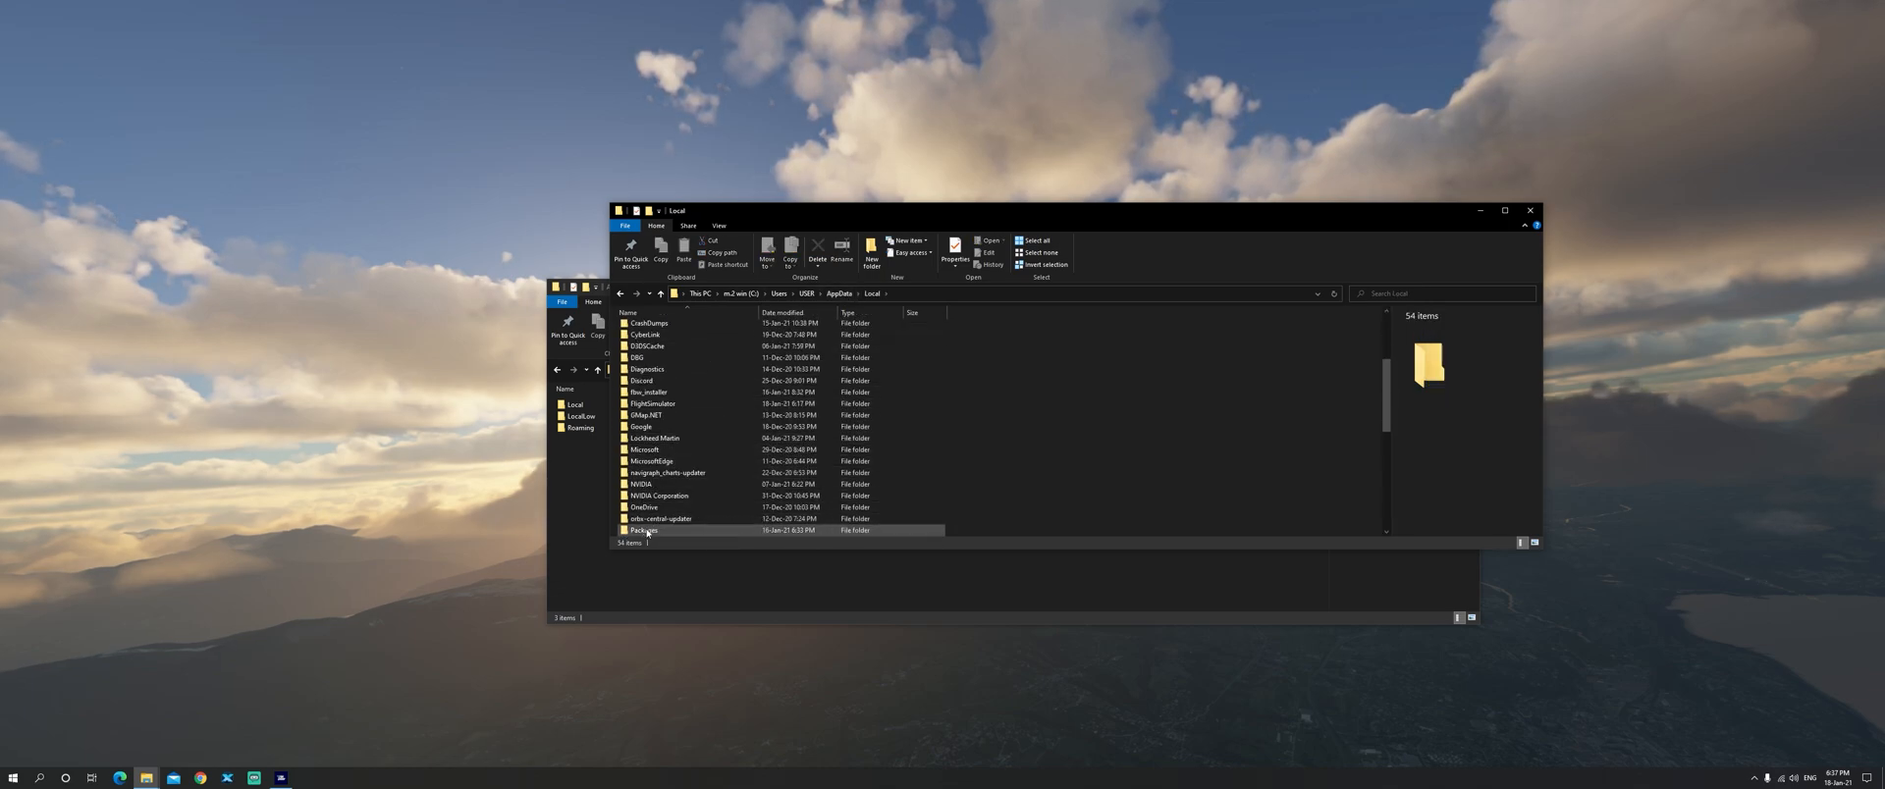
double_click(646, 530)
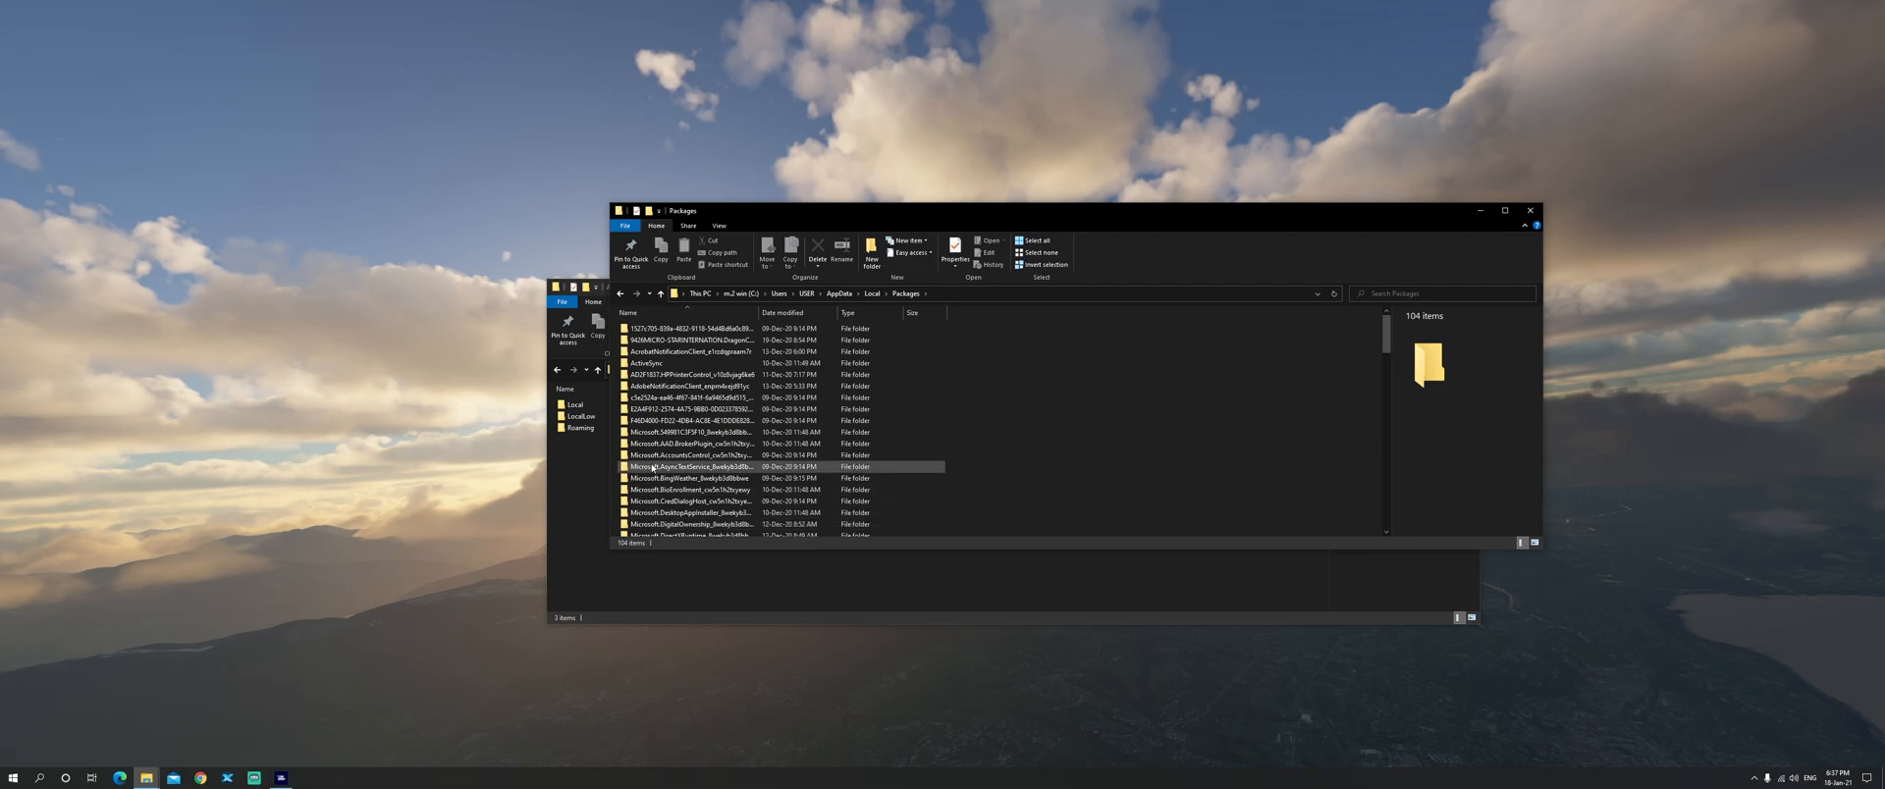
scroll("down", 3)
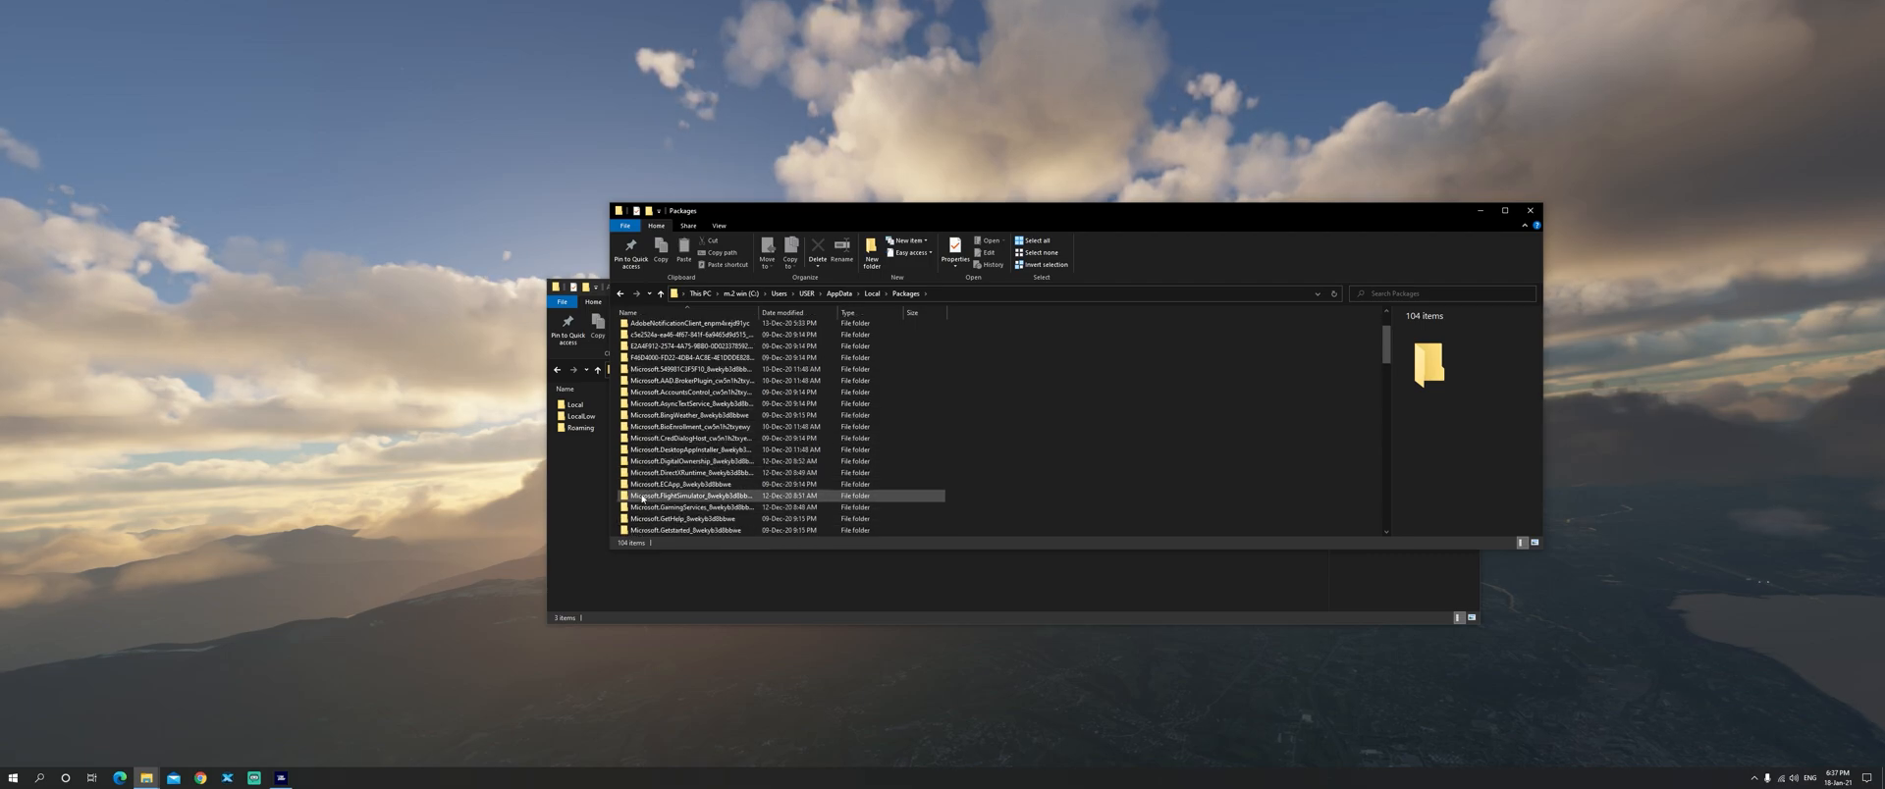
double_click(691, 495)
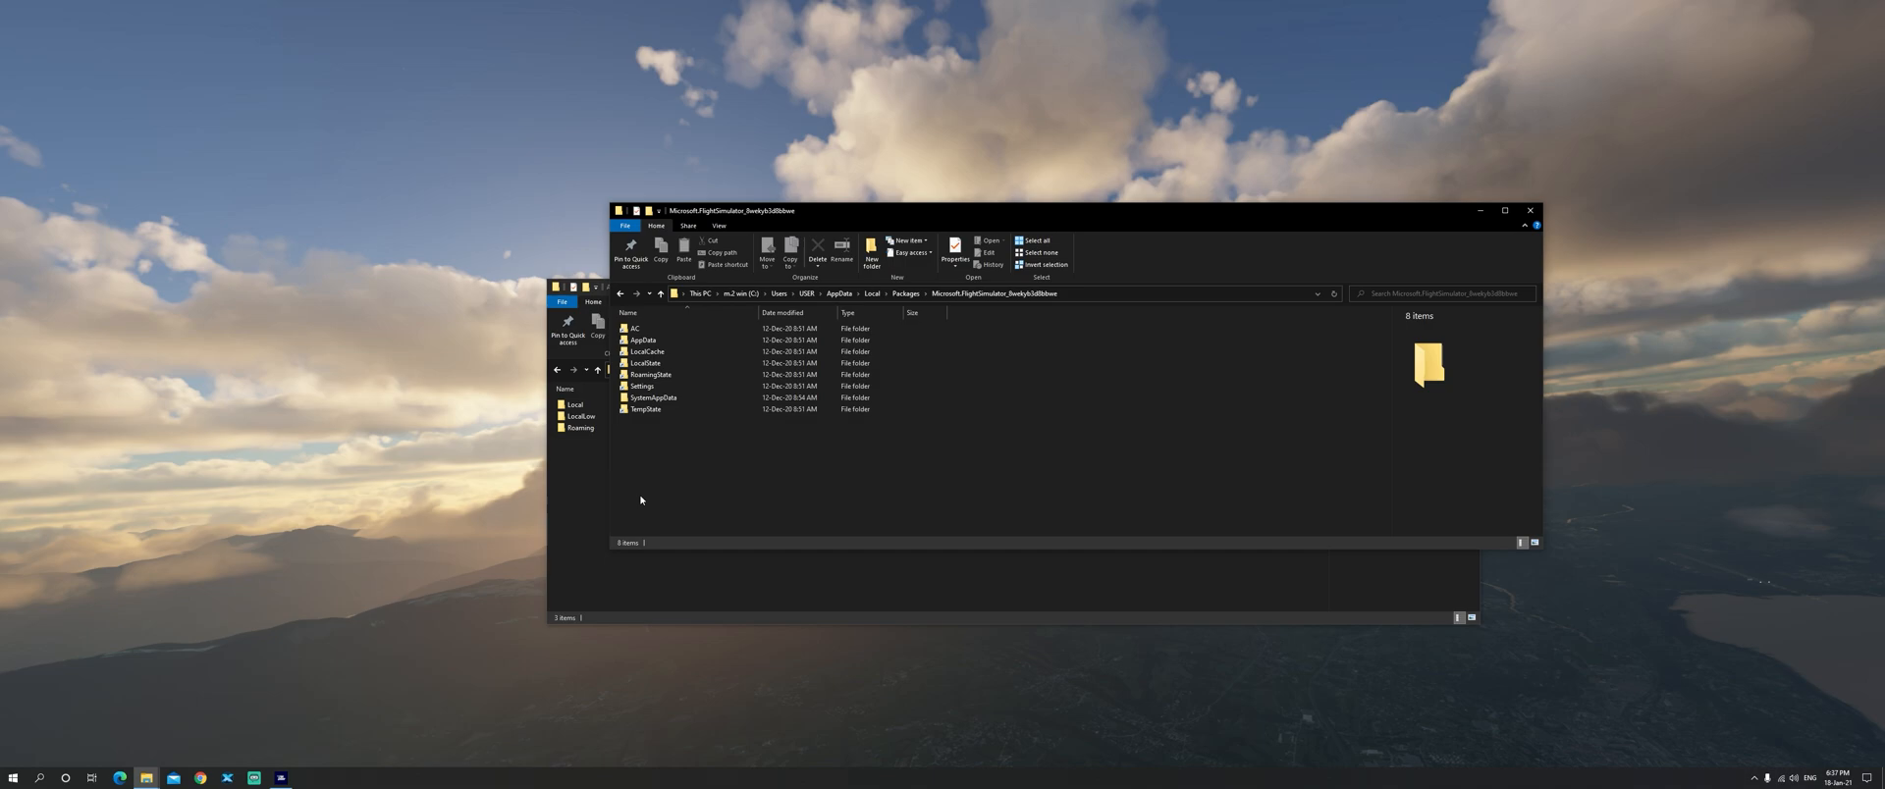
left_click(646, 351)
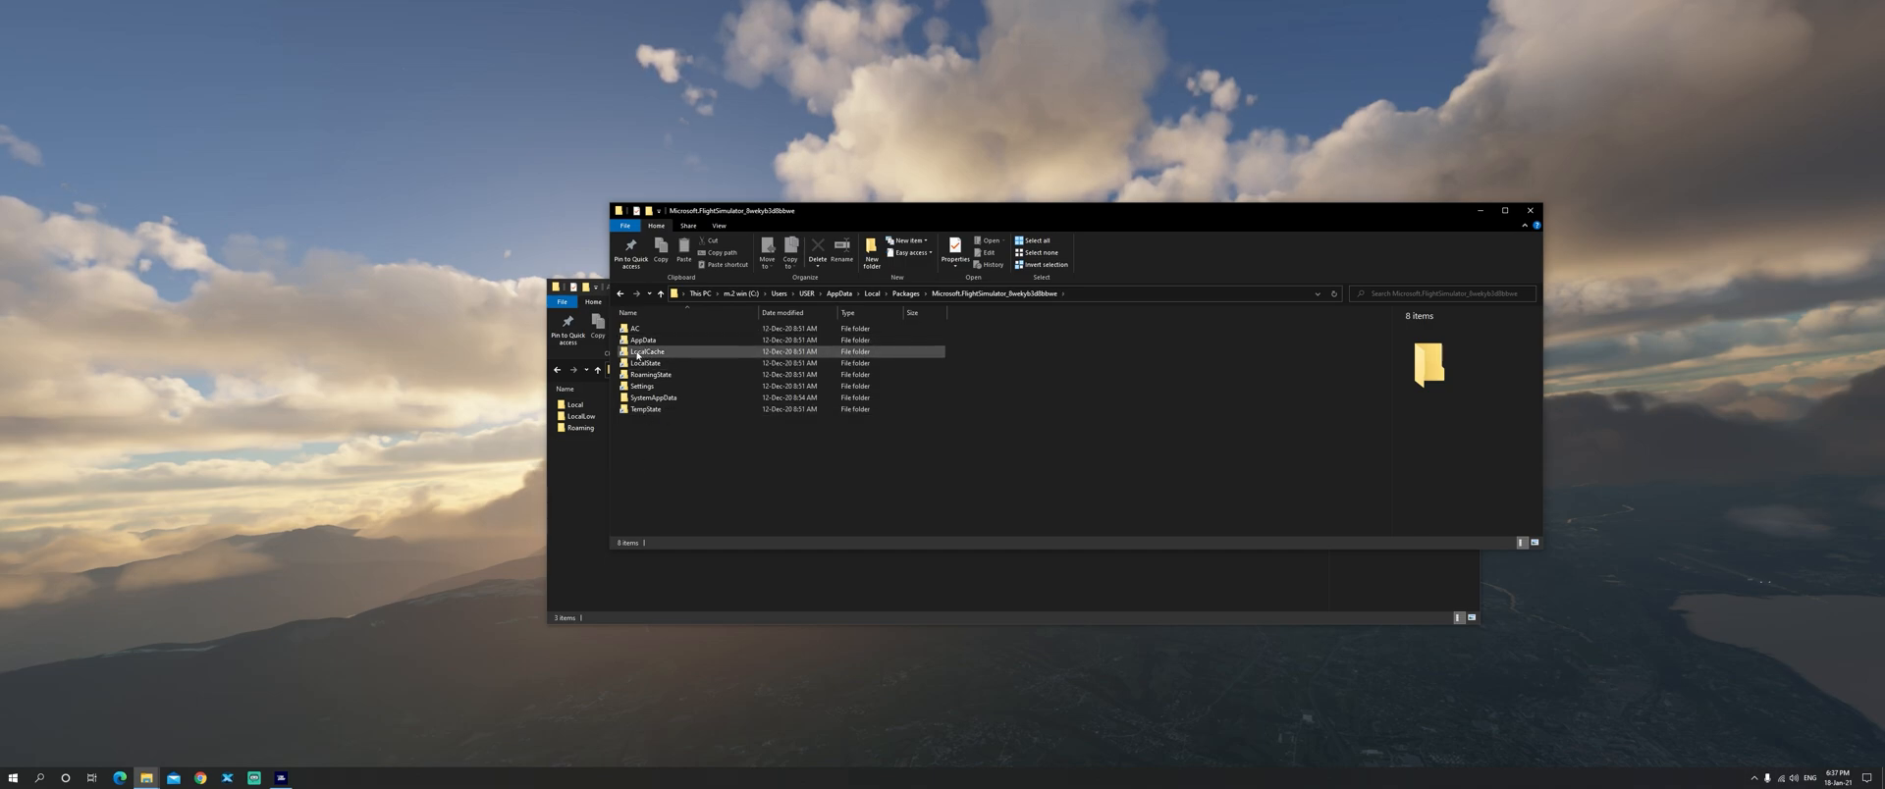
double_click(646, 351)
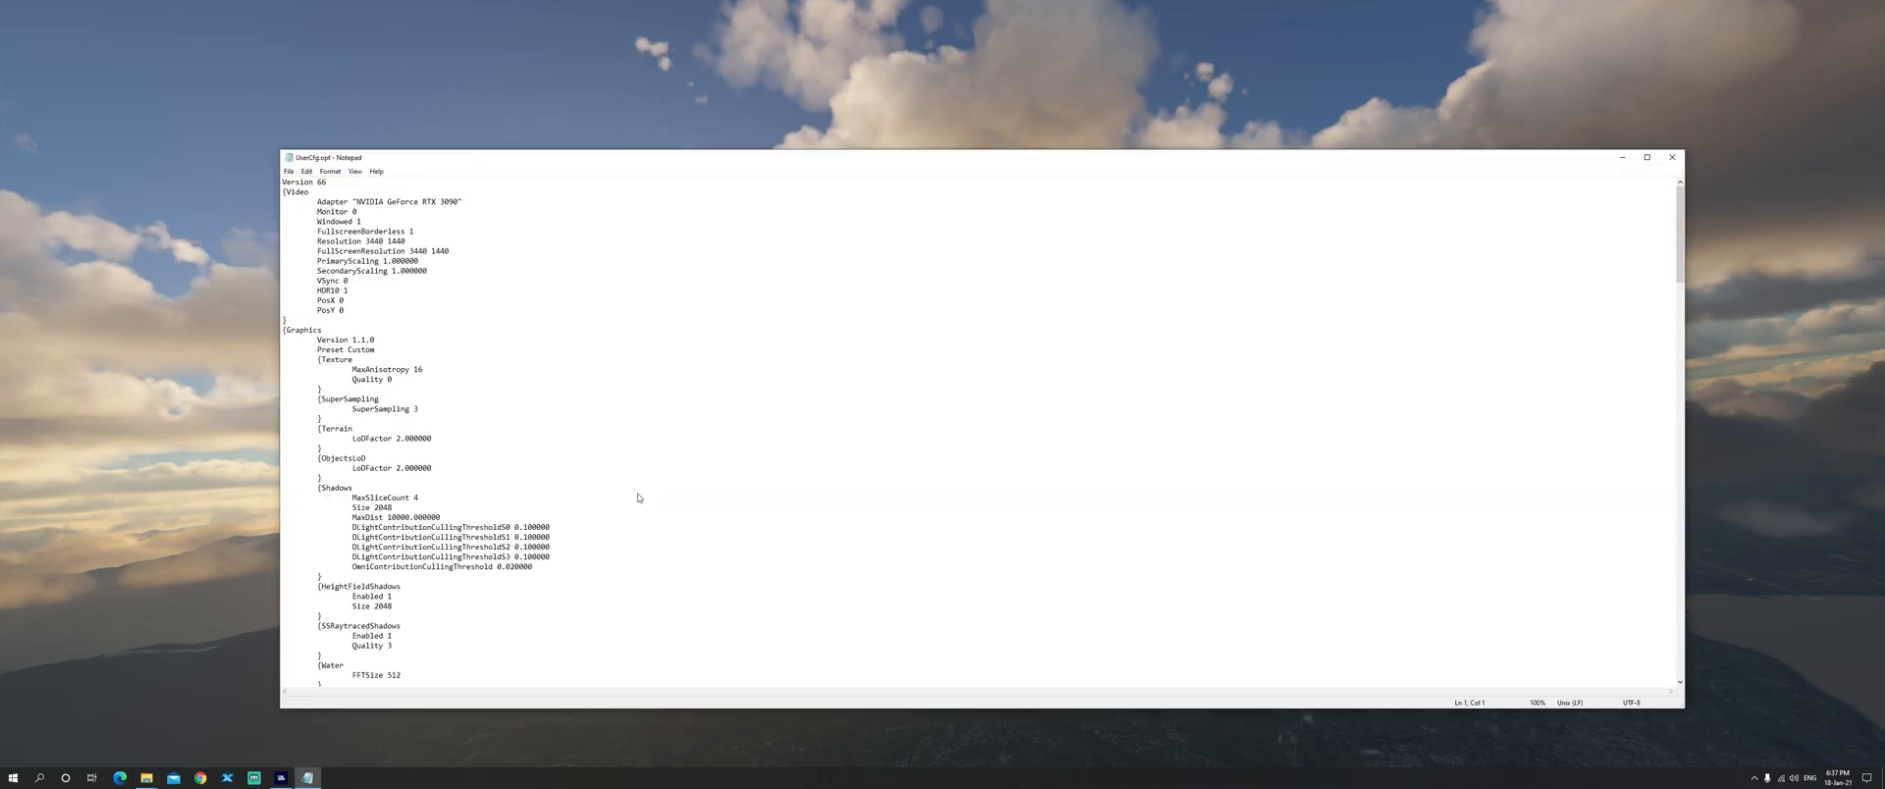
Step: Reach the [PostProcess] section of UserCfg.opt and select the Sharpen value for replacement with 0
scroll("down", 3)
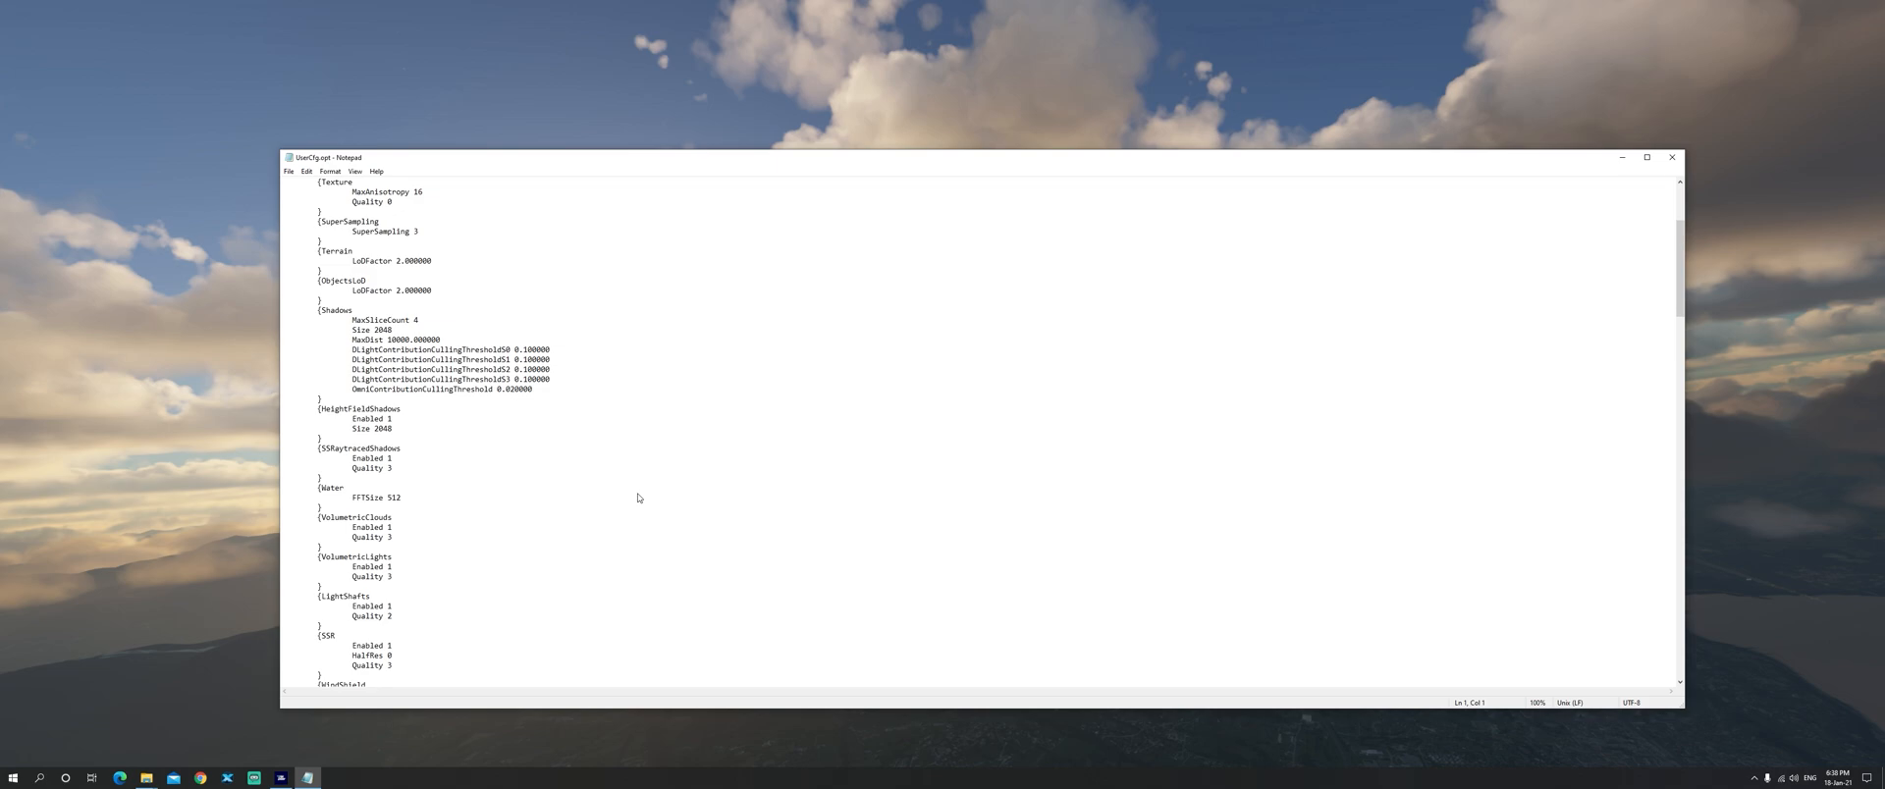
scroll("down", 3)
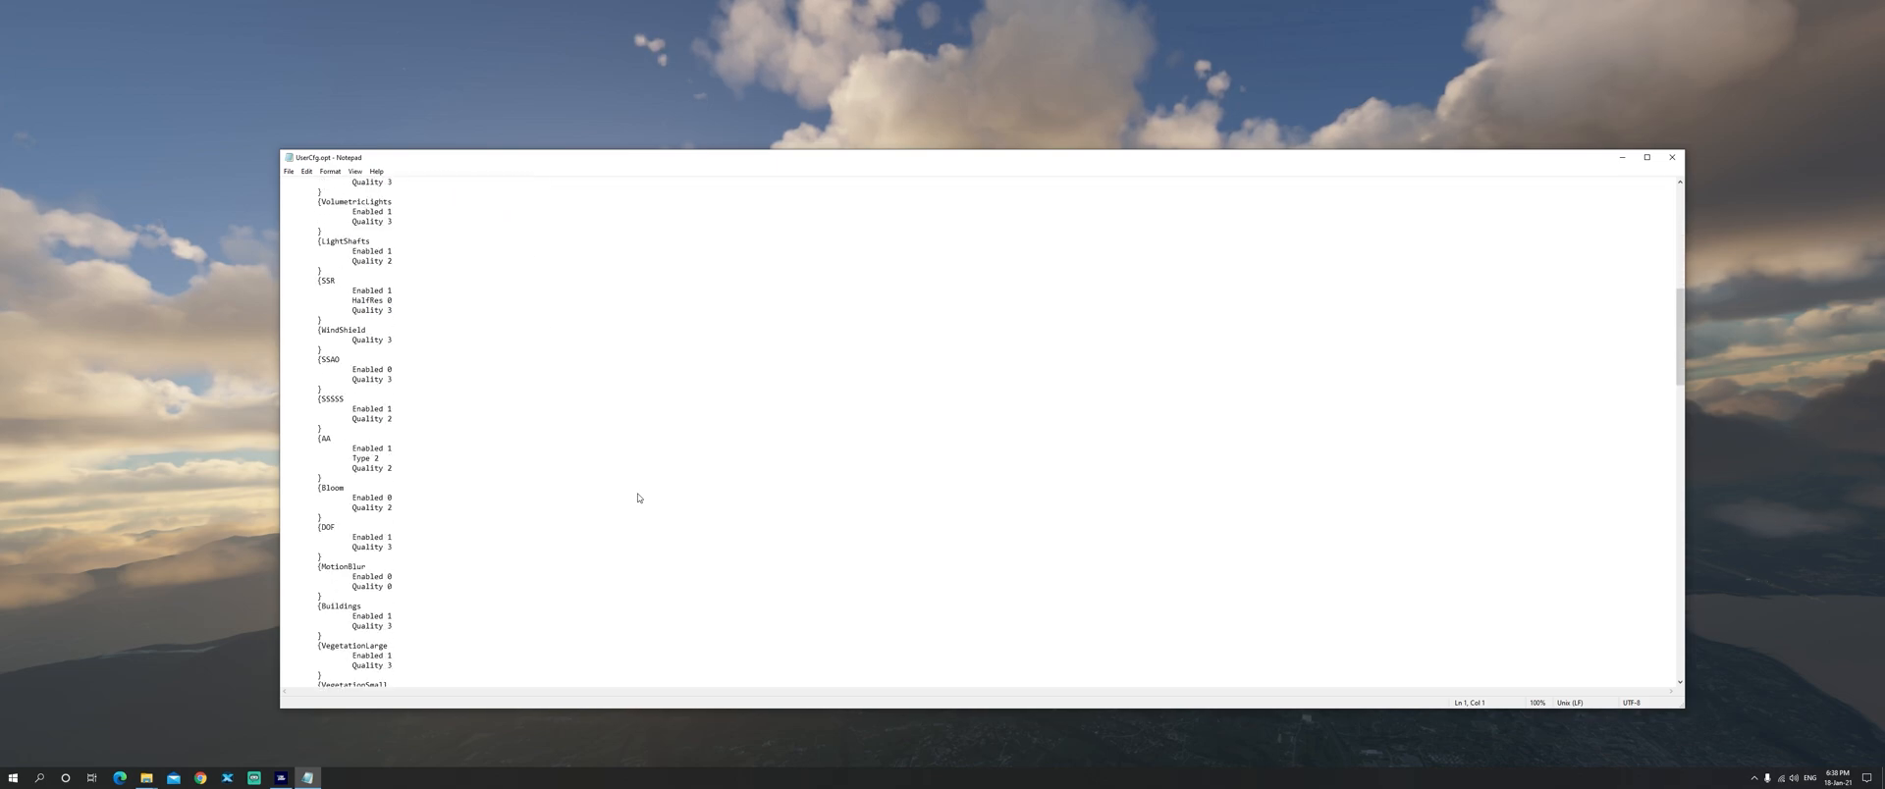
scroll("down", 3)
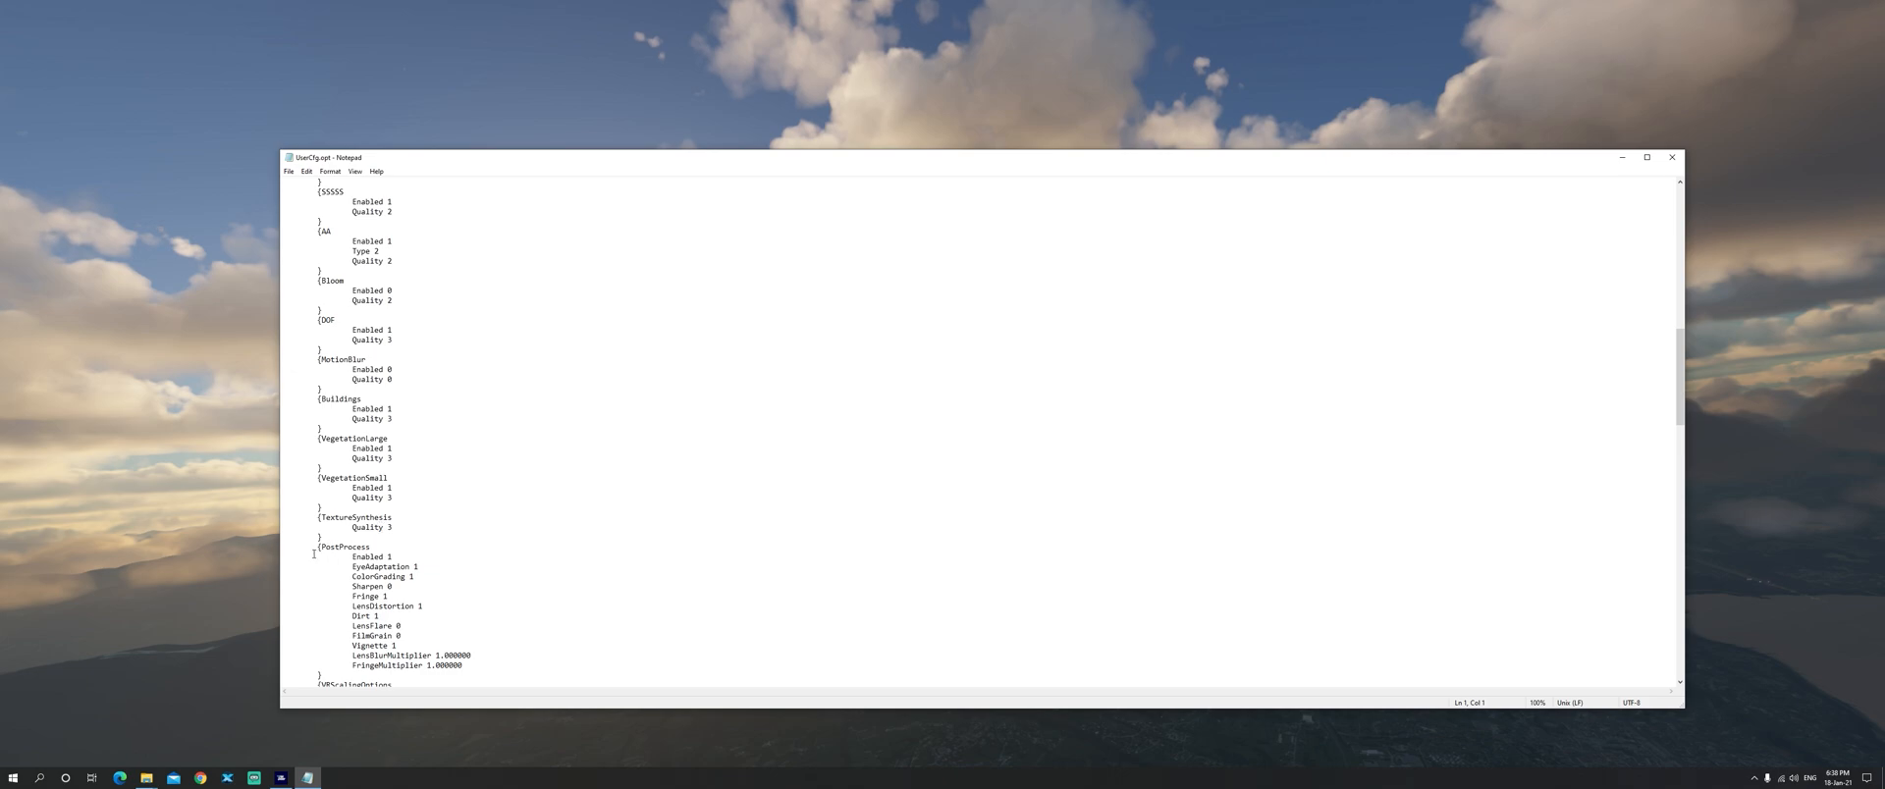
left_click_drag(314, 556, 469, 667)
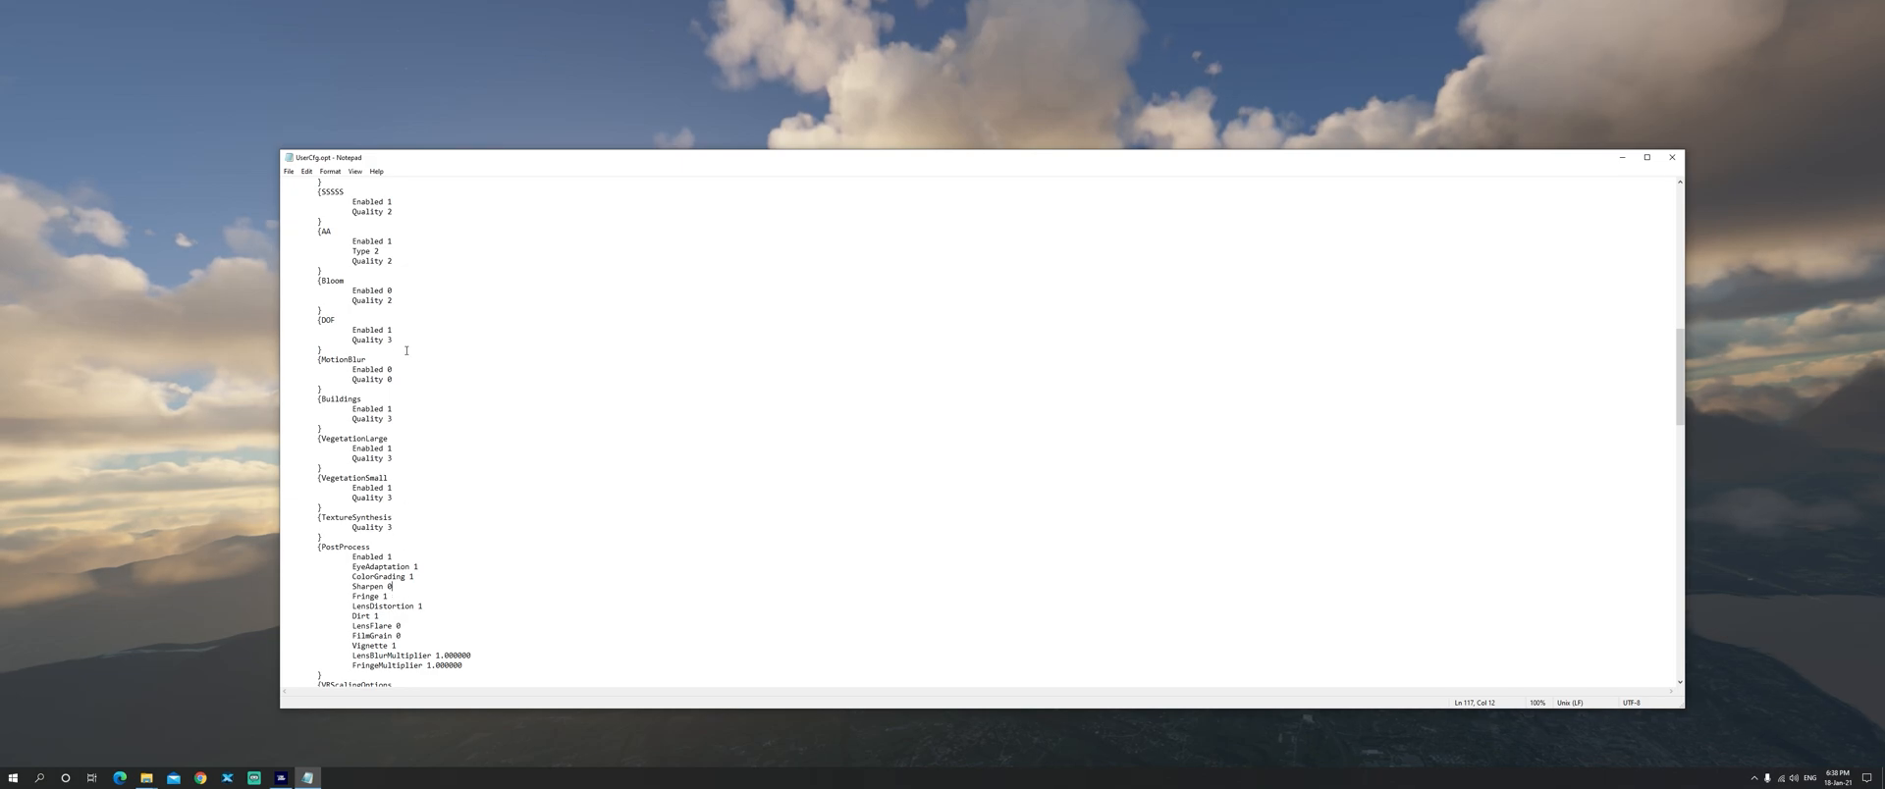
mouse_move(288, 354)
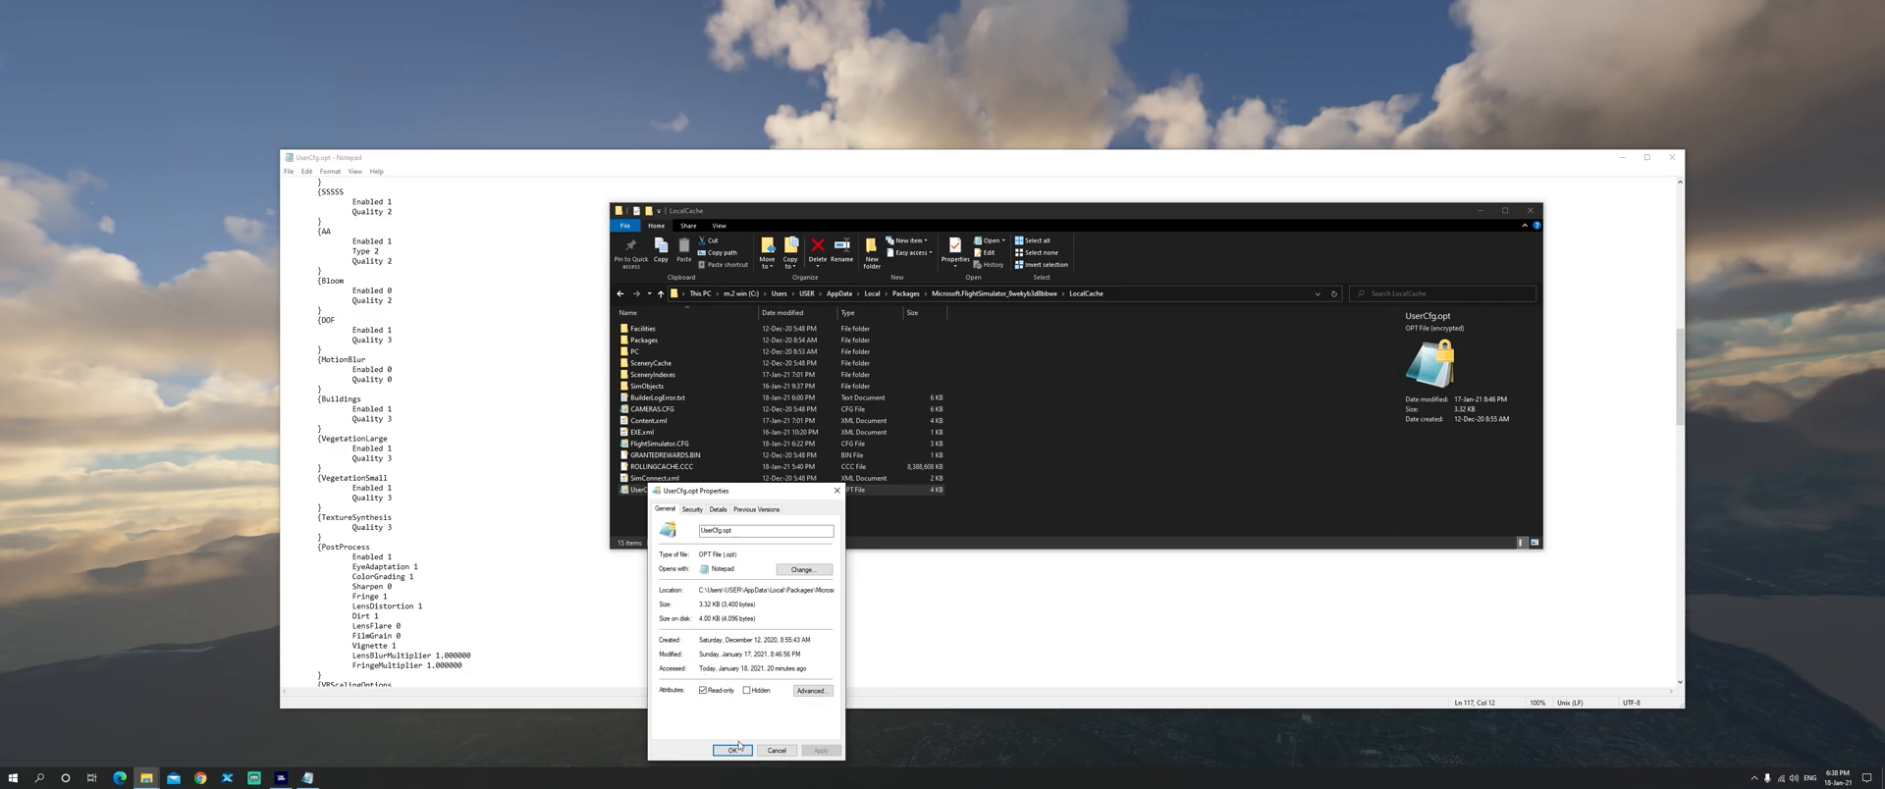
Step: Confirm UserCfg.opt as read-only, then close Explorer and Notepad to return to the simulator
left_click(732, 750)
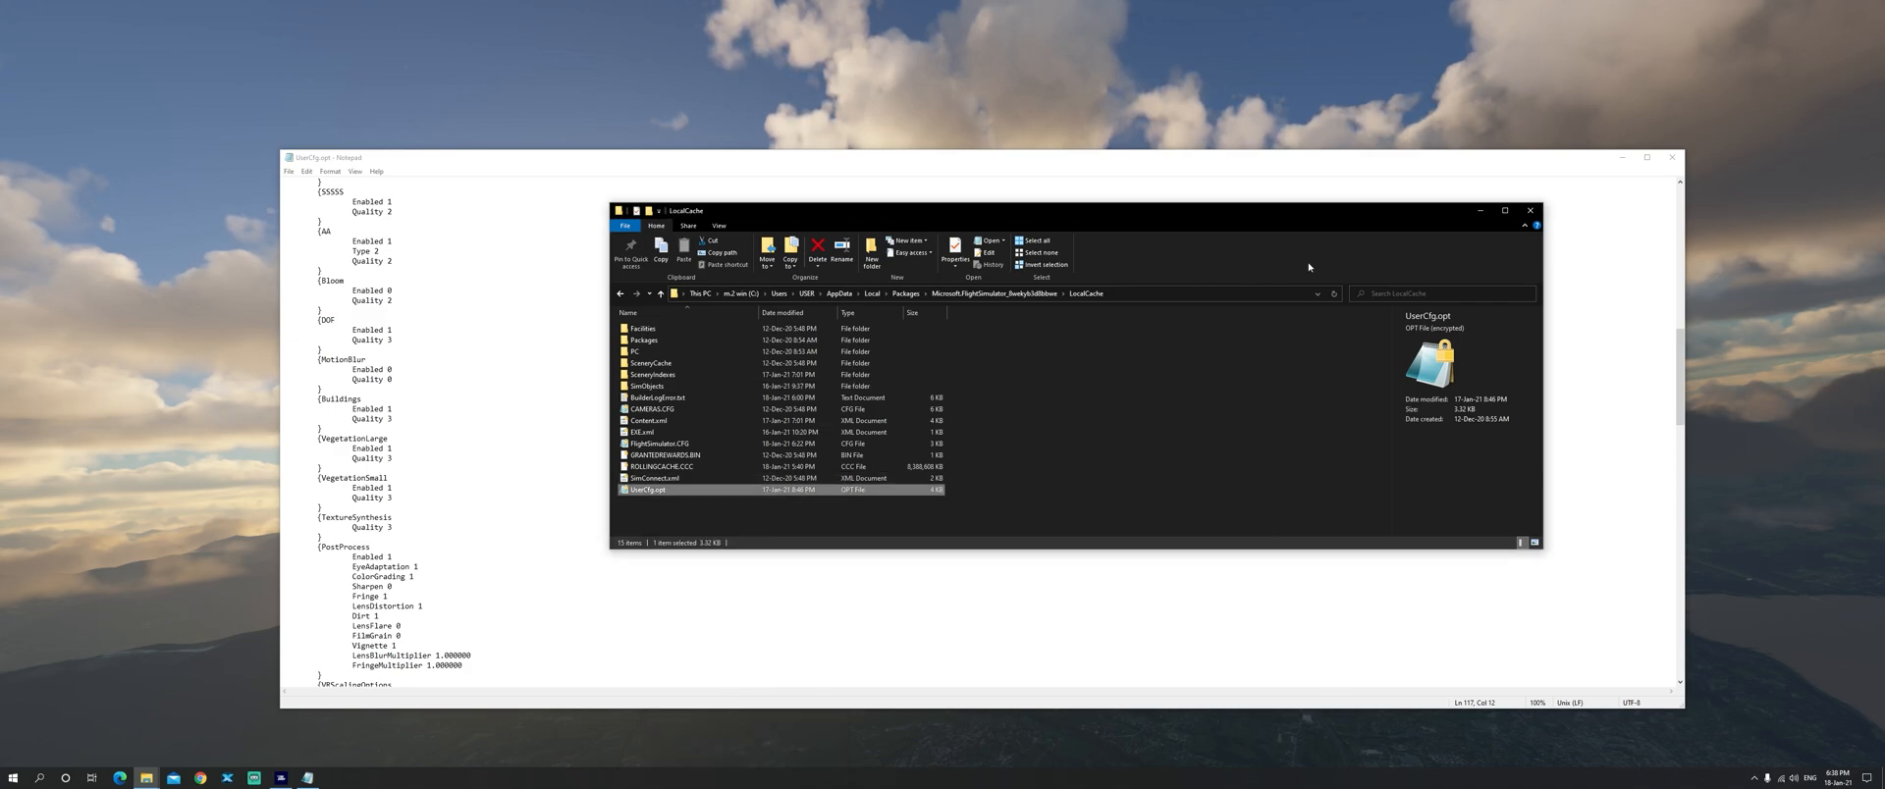
left_click(1530, 211)
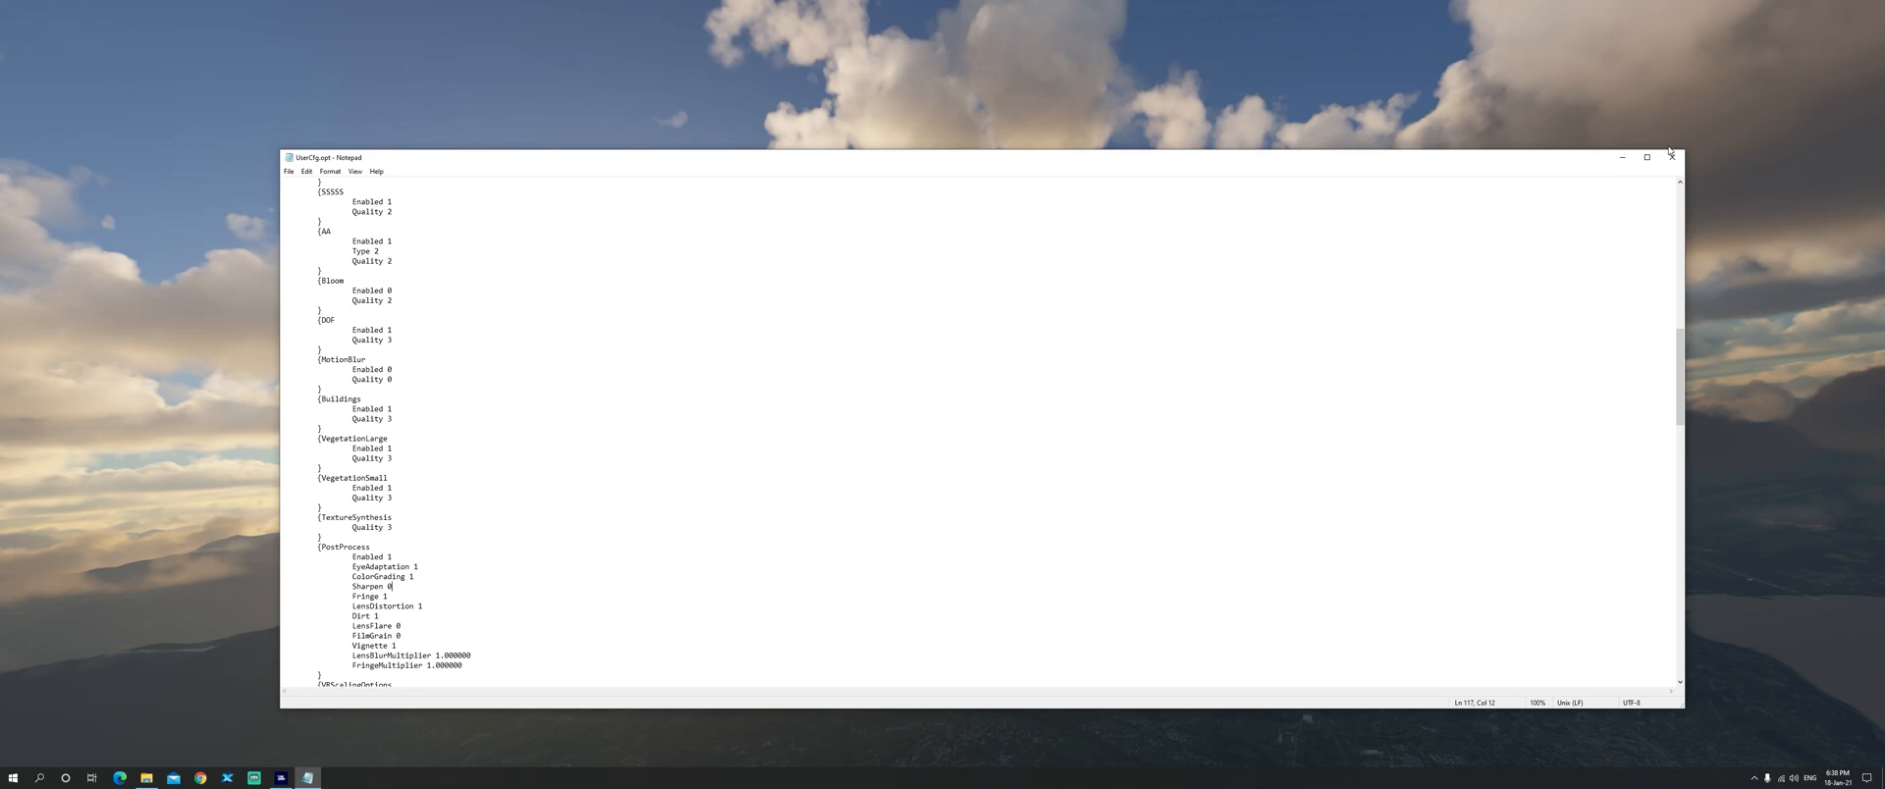
left_click(1669, 157)
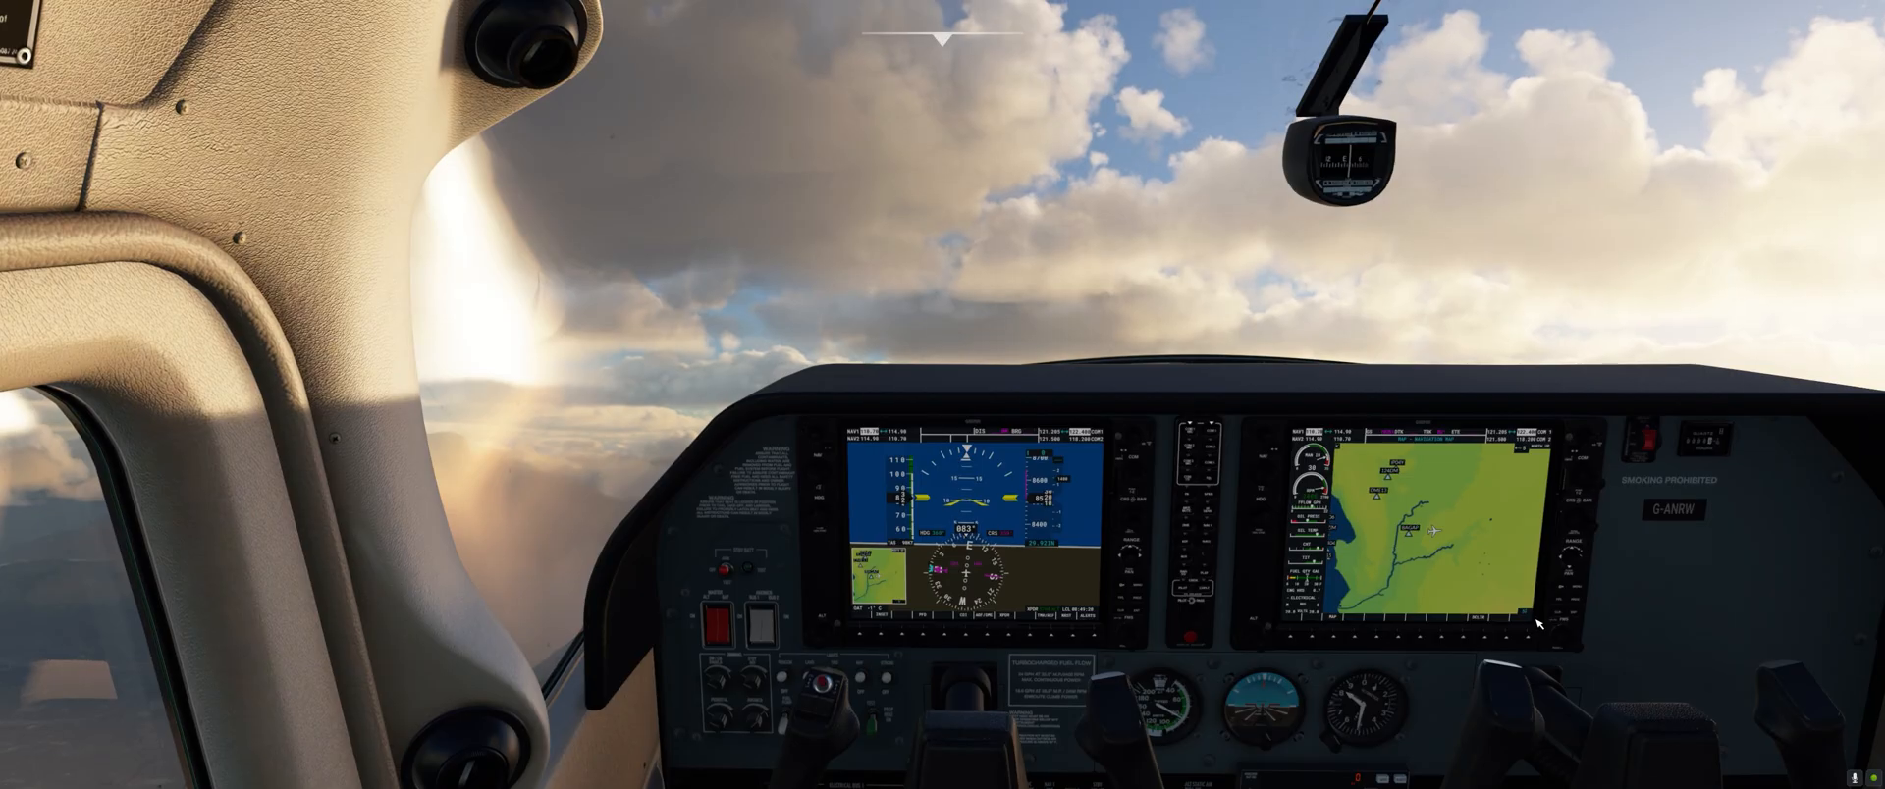